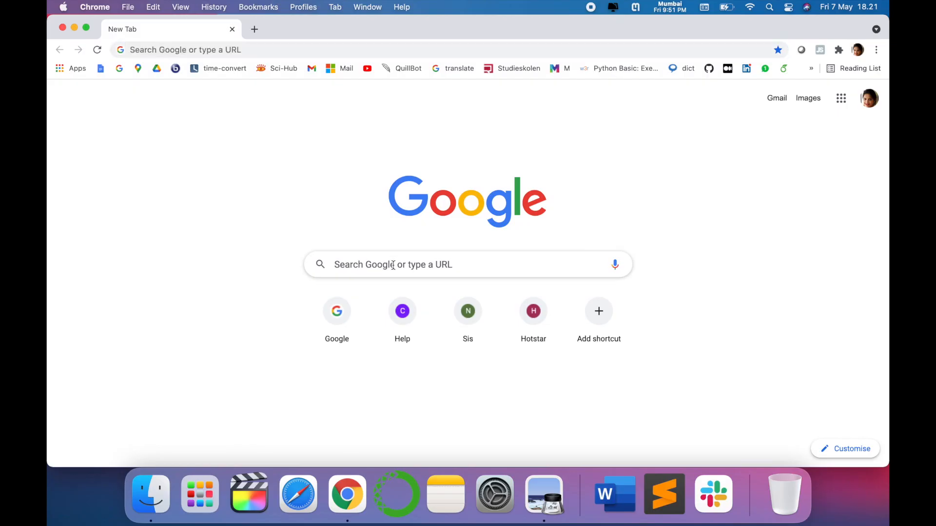
- Go to app.diagrams.net and choose Device as the diagram storage location
text(draw)
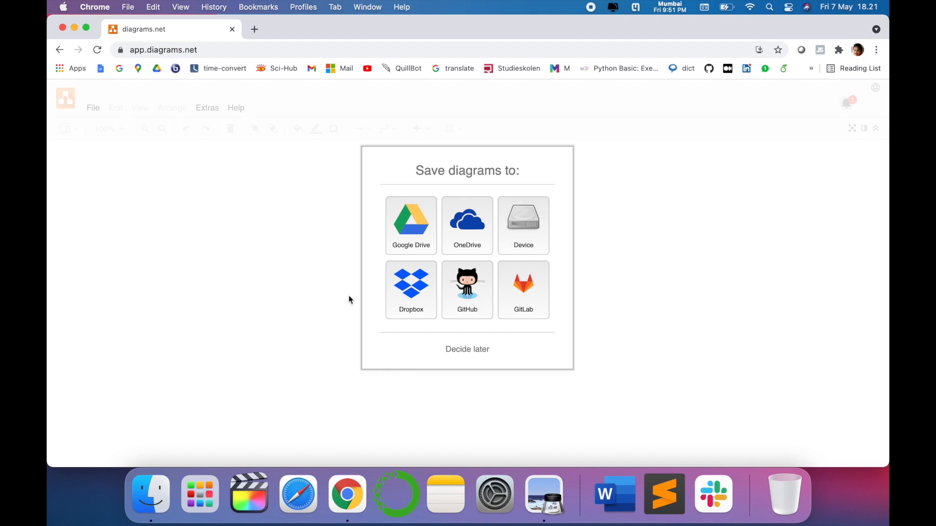
mouse_move(474, 354)
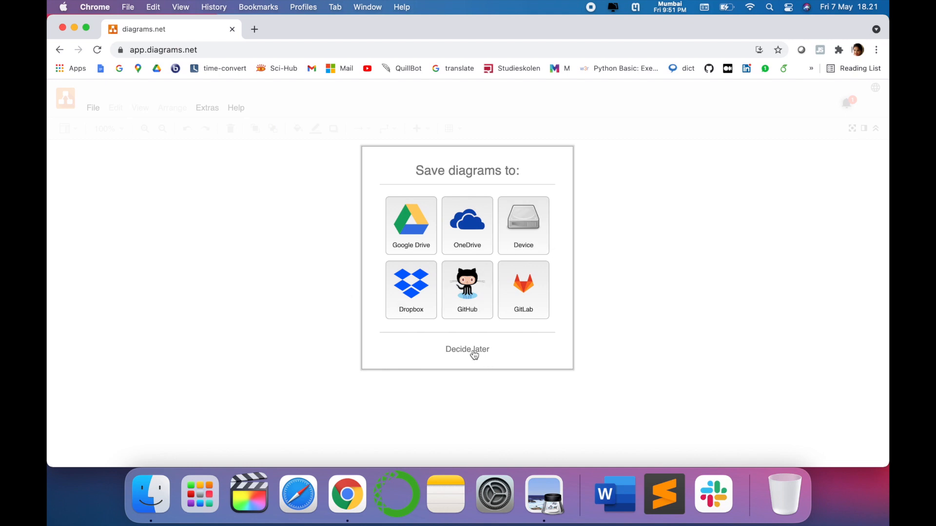
mouse_move(524, 237)
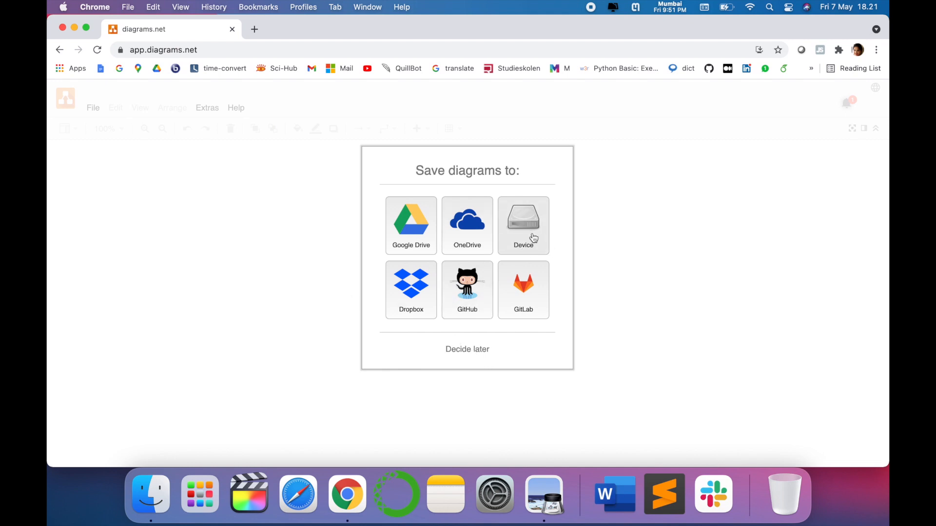
click(523, 225)
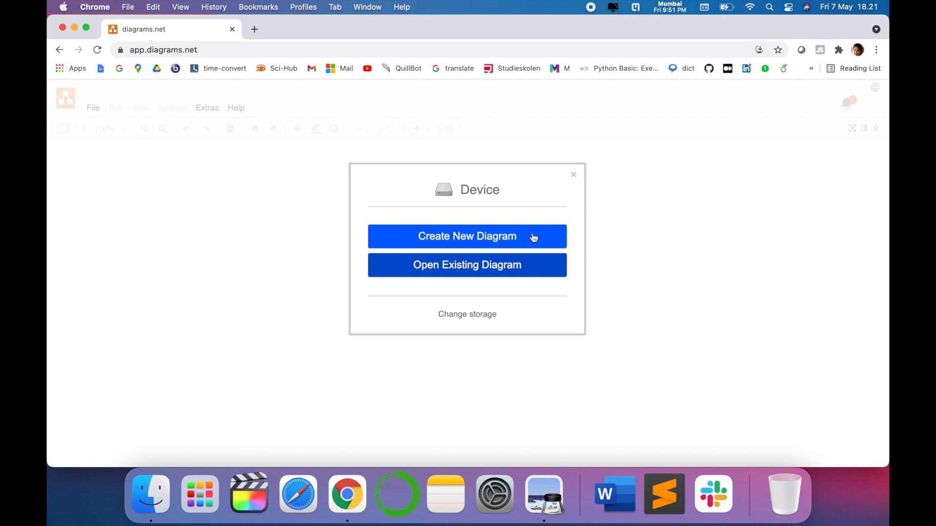
- Create a new diagram named demo.drawio from the Entity Relationship Diagram template
click(467, 236)
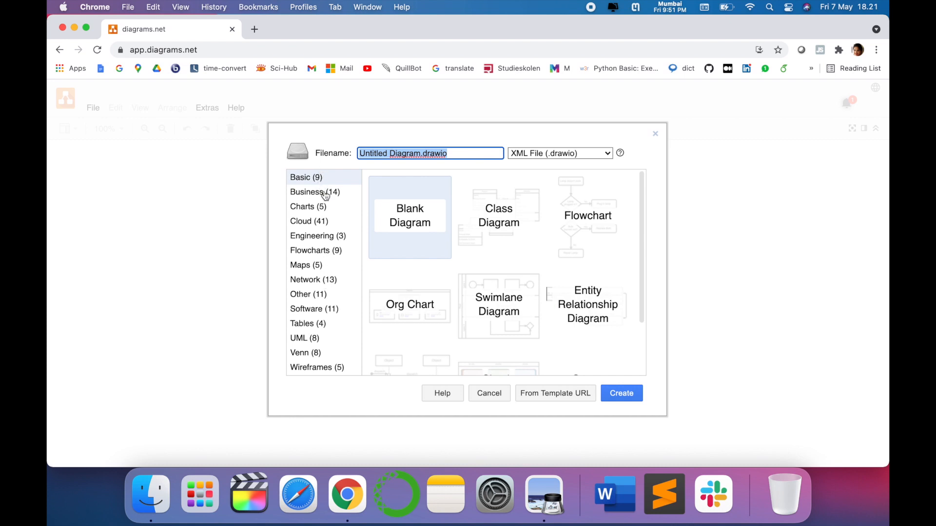
mouse_move(315, 193)
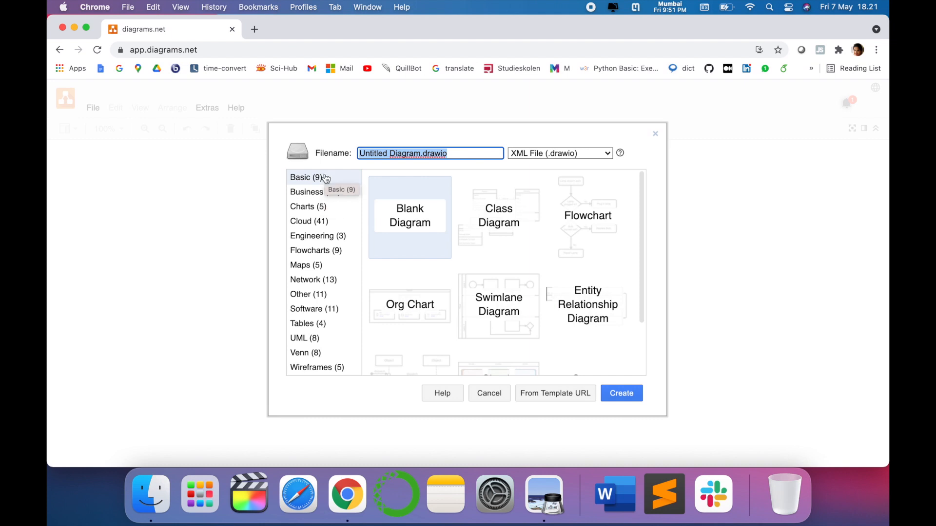
mouse_move(595, 221)
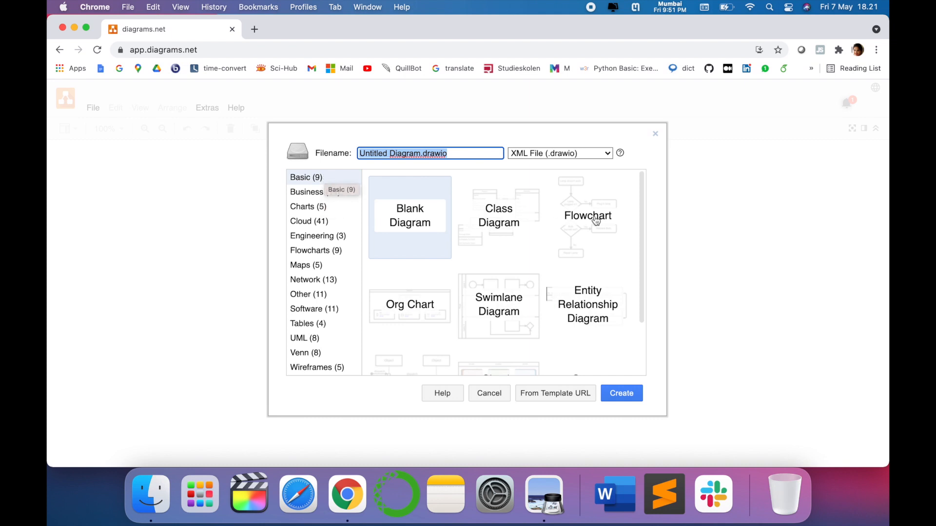
click(587, 216)
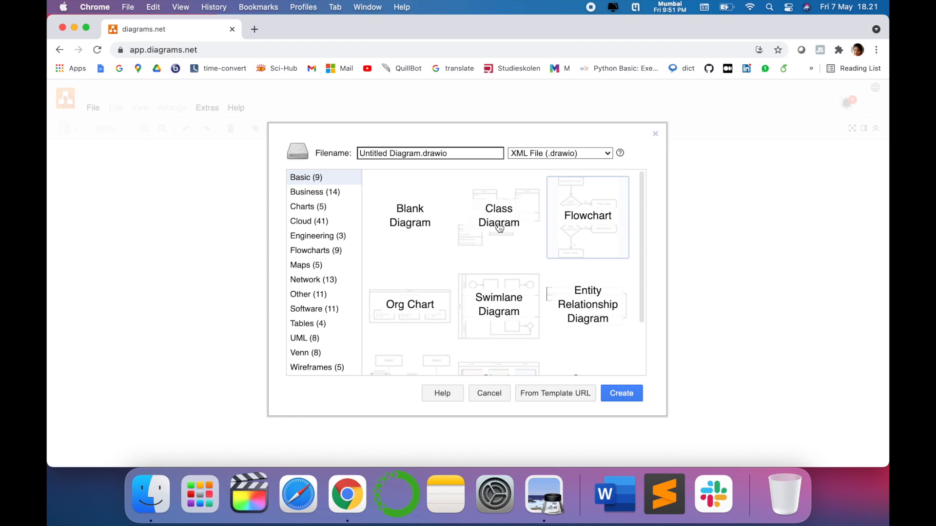
mouse_move(591, 306)
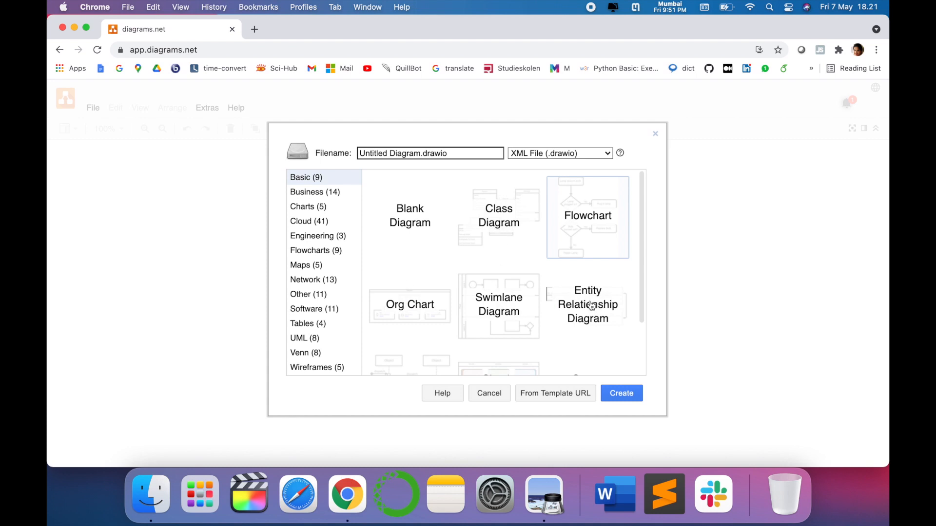
mouse_move(314, 245)
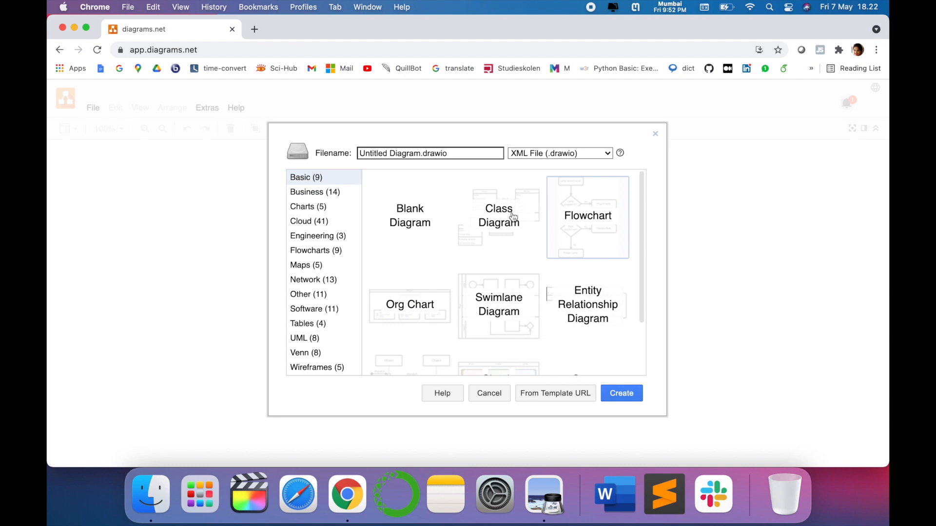
mouse_move(607, 321)
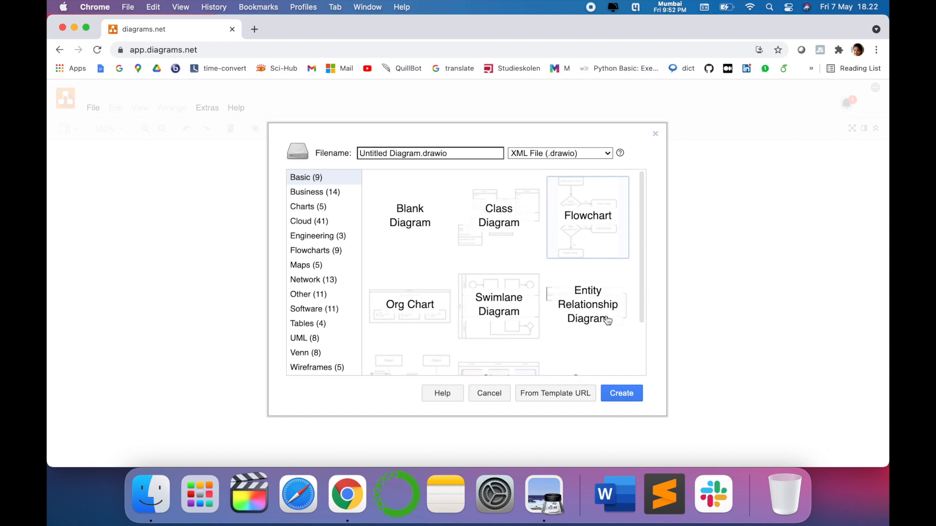
mouse_move(591, 321)
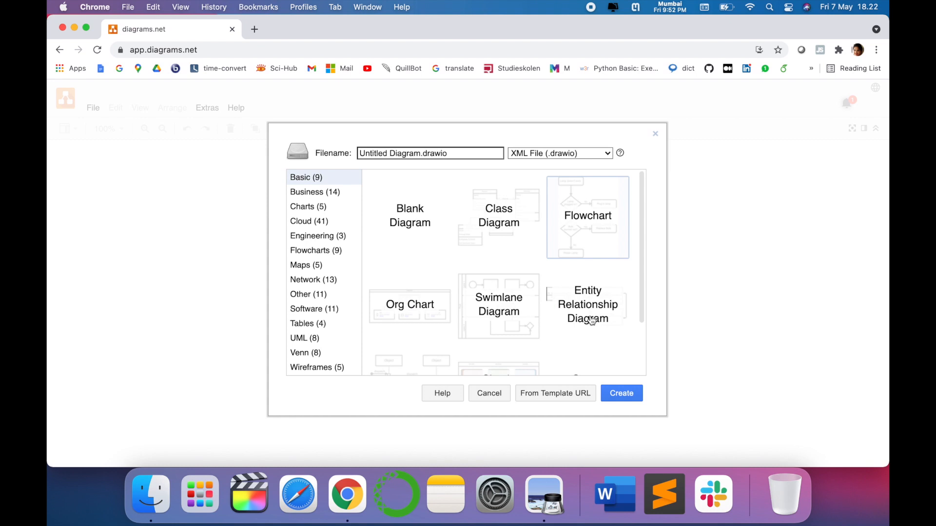
click(587, 304)
text(demo)
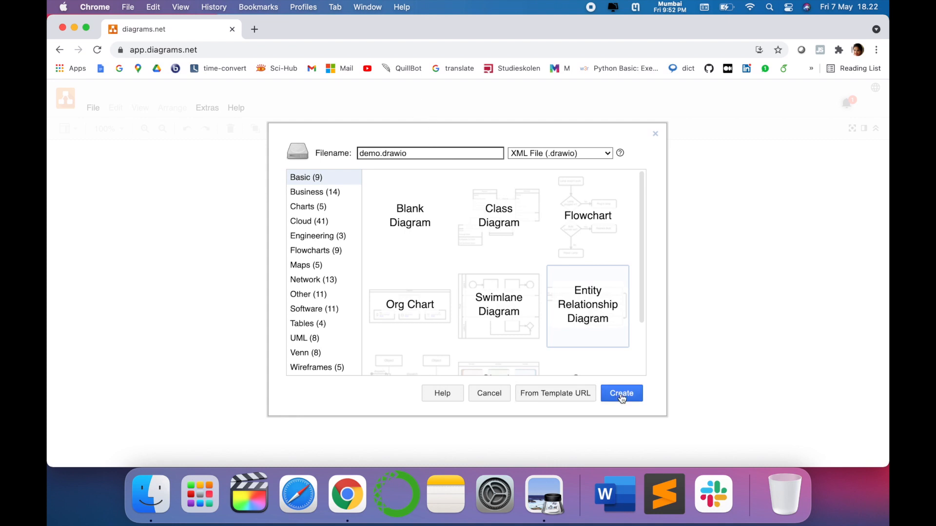
- Create the ER diagram, rename Customers and Orders to Obejct and Relationship, and shift the tables up
click(621, 393)
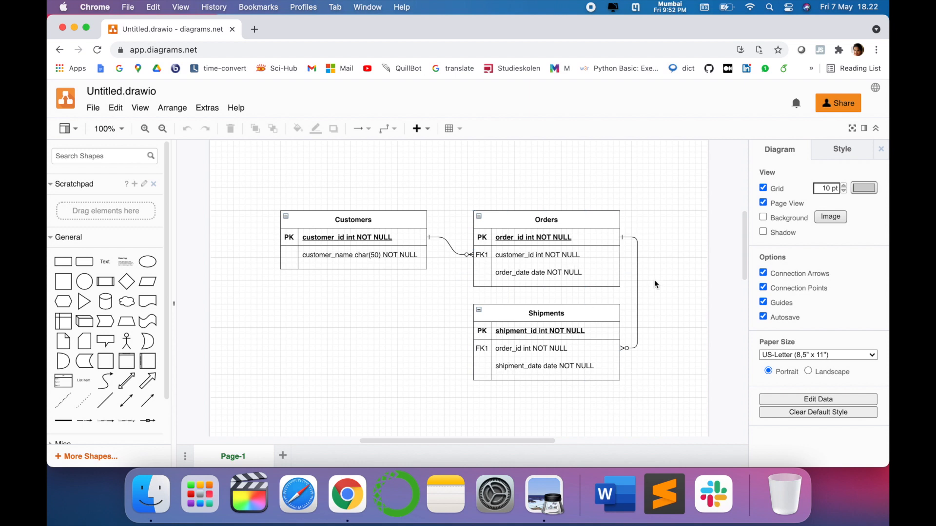
click(353, 219)
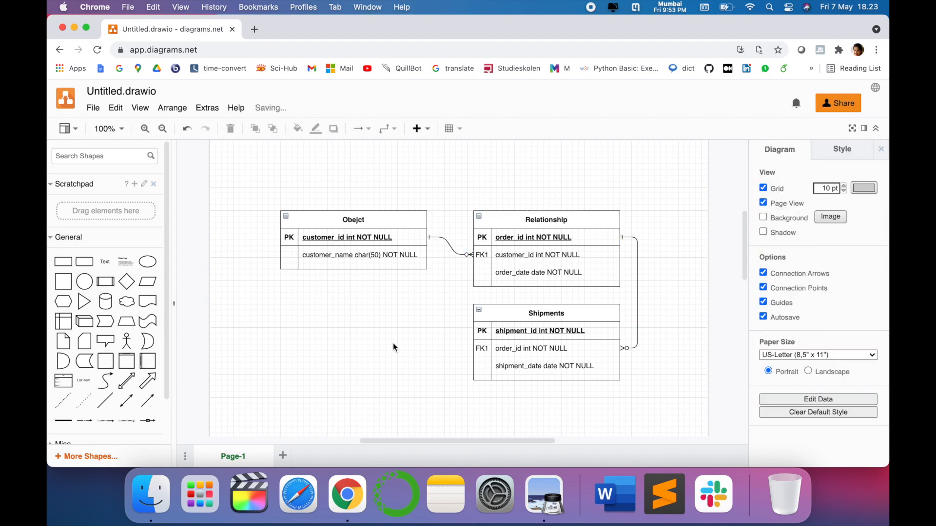
click(546, 220)
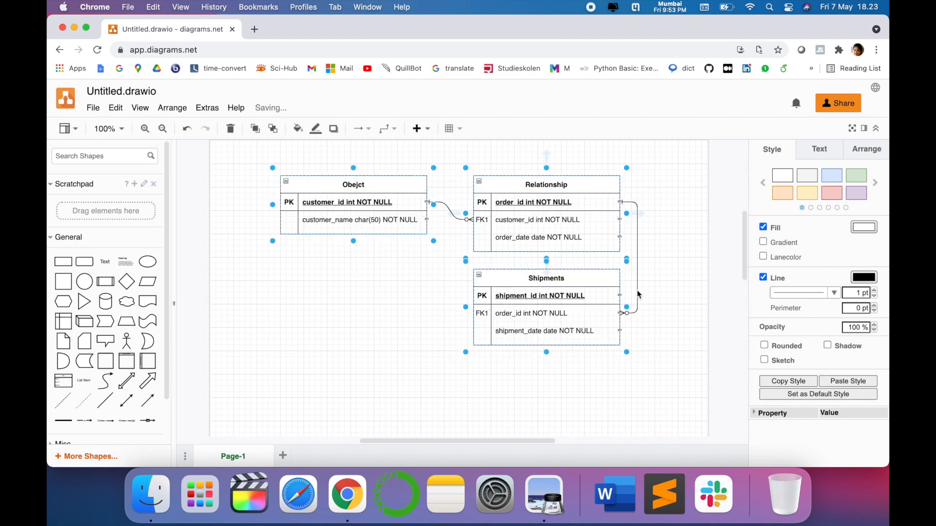
click(271, 312)
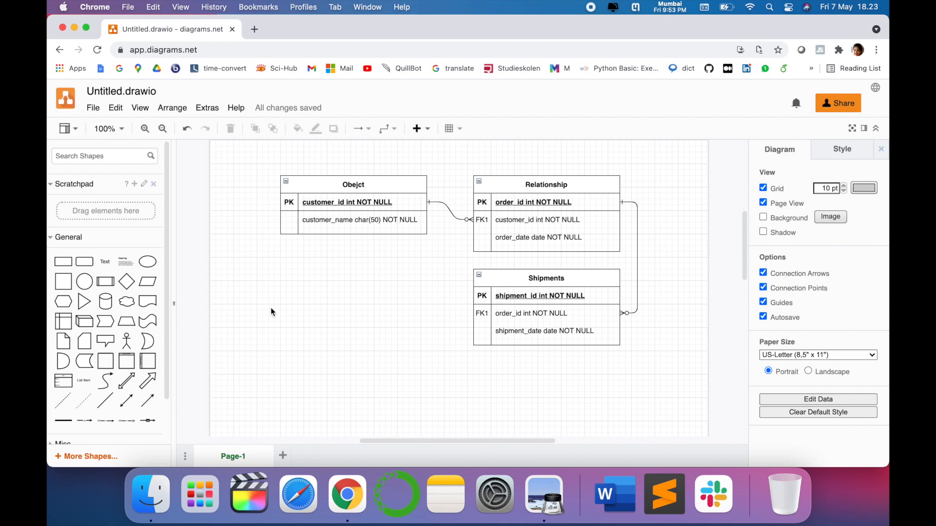
scroll(down, 3)
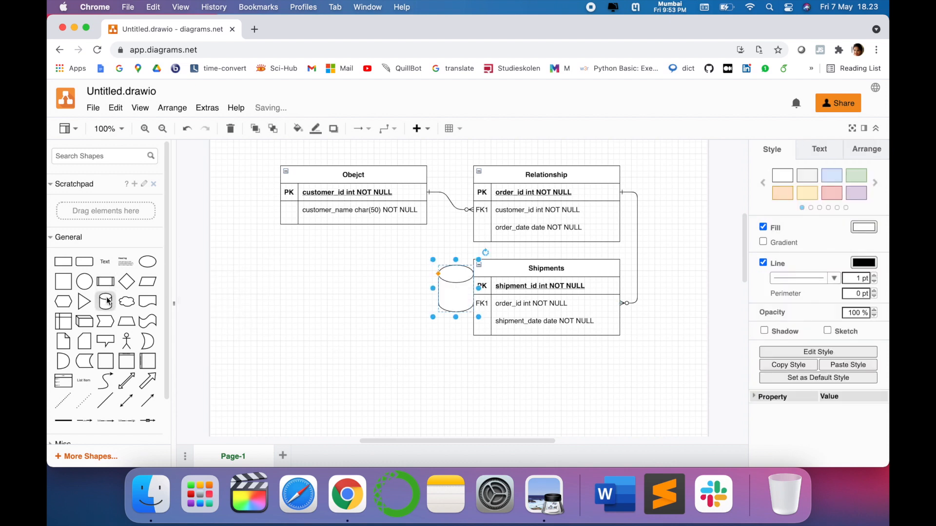
- Place a database cylinder left of the tables with a rounded rectangle below it
drag(455, 289, 275, 290)
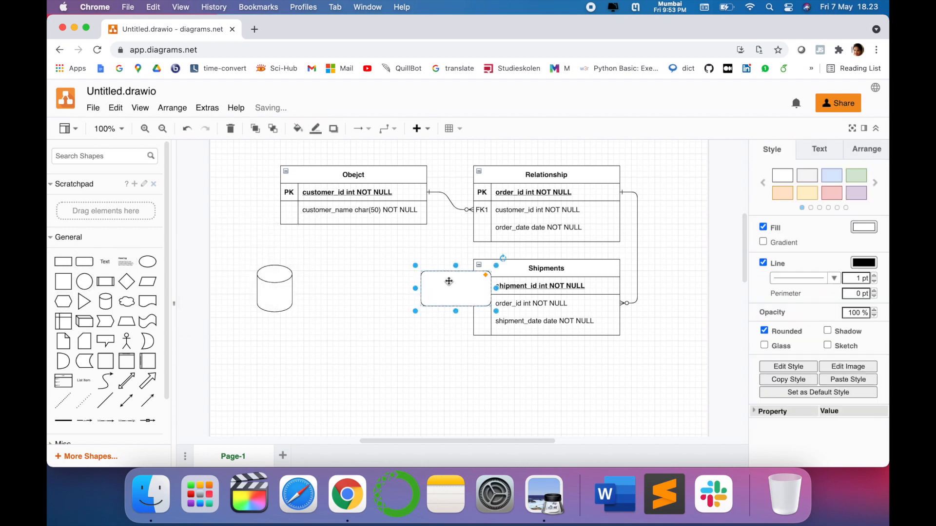
drag(449, 281, 349, 357)
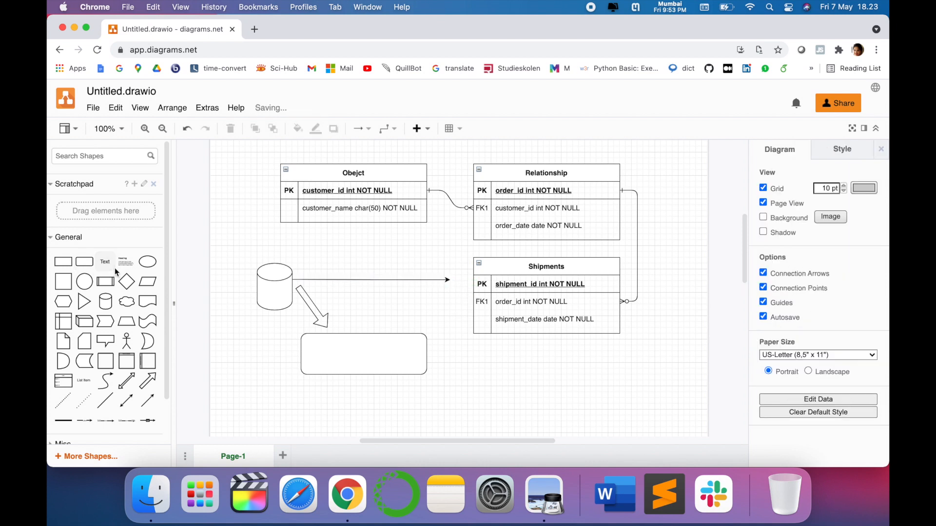
- Add a text label reading Database above the cylinder
drag(105, 261, 455, 286)
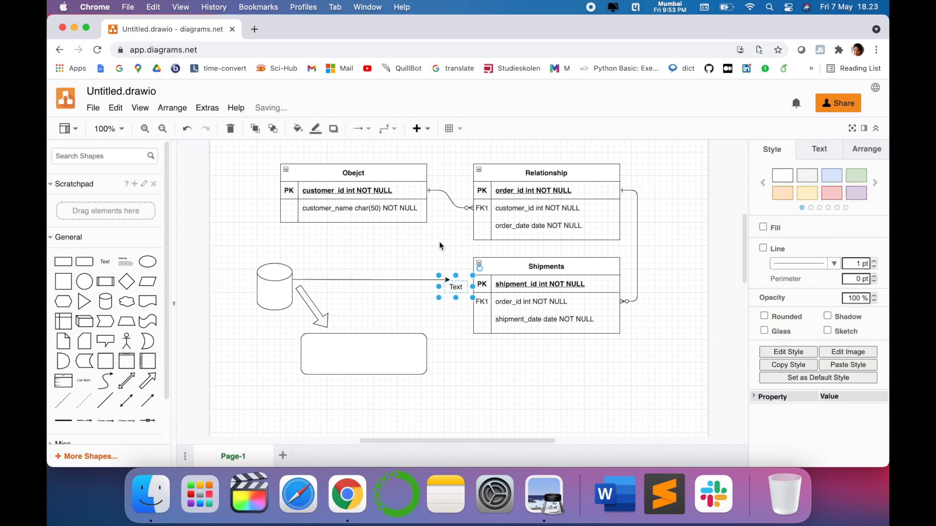
drag(455, 286, 274, 251)
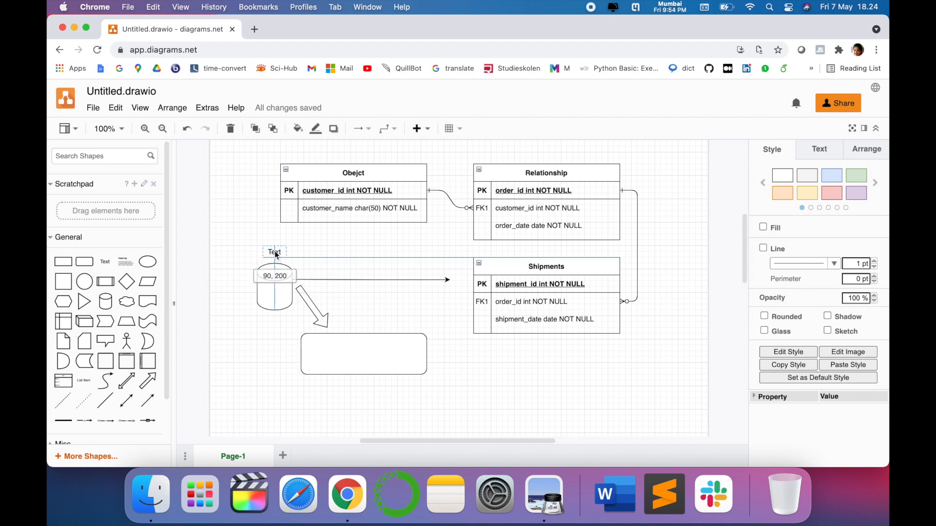
double_click(274, 251)
text(Database)
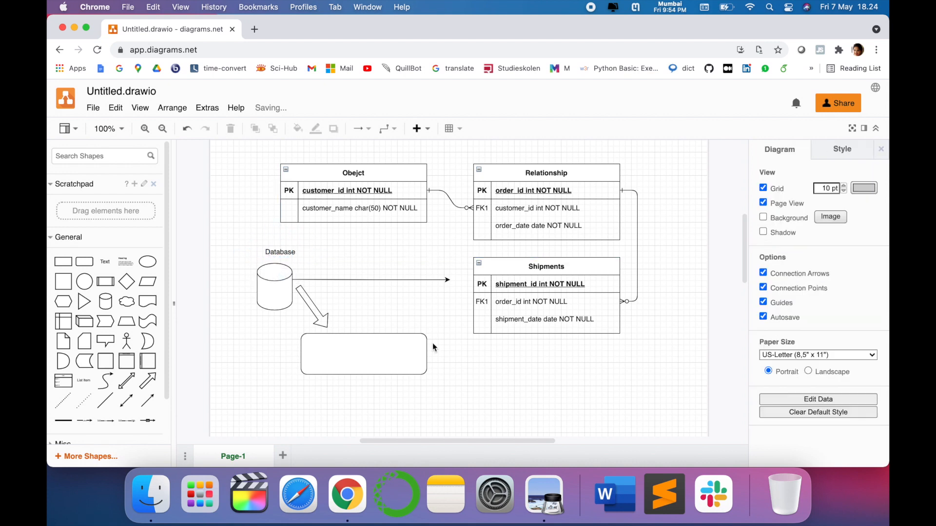
click(363, 353)
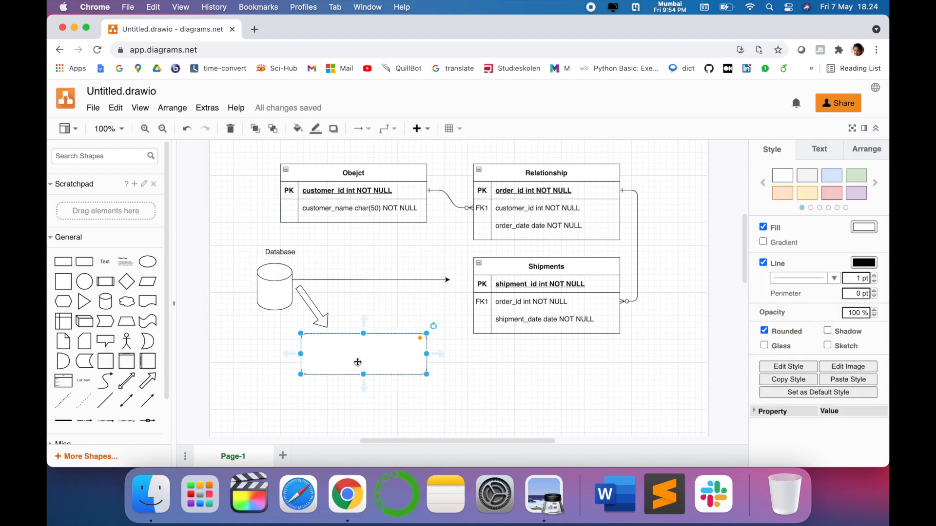
- Label the rounded rectangle Textbox and enlarge its font size
double_click(364, 354)
text(Textbox)
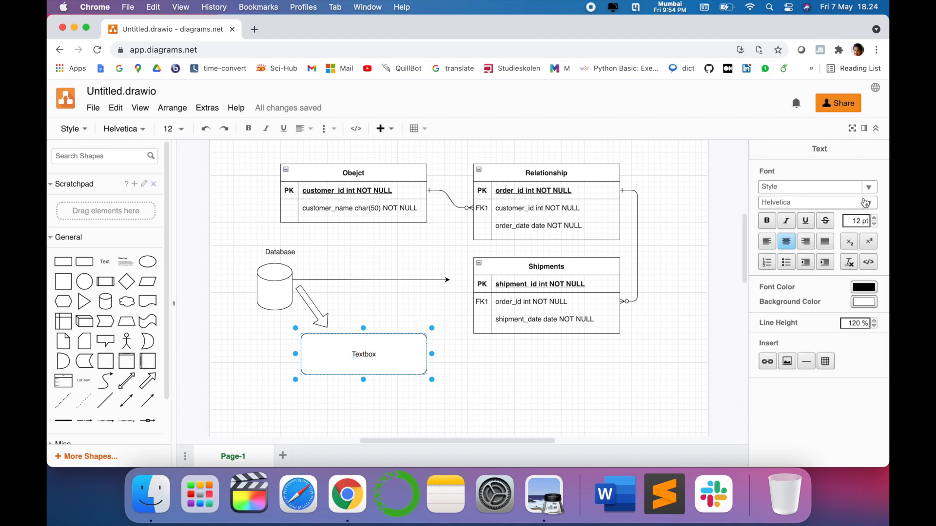
click(816, 202)
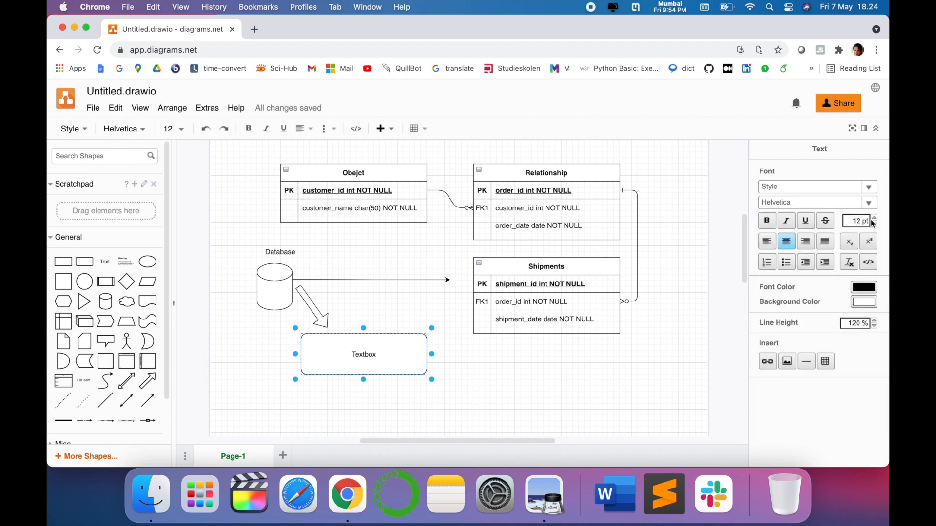
click(874, 217)
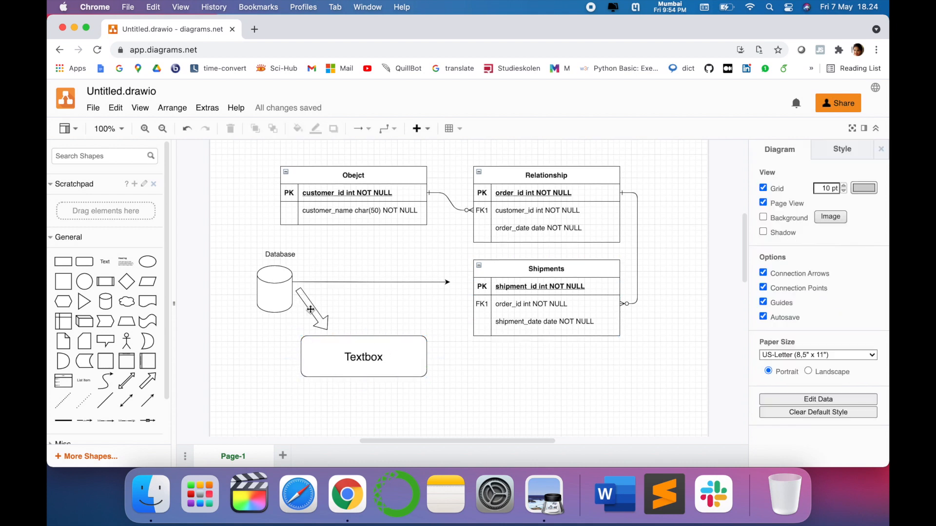
click(310, 307)
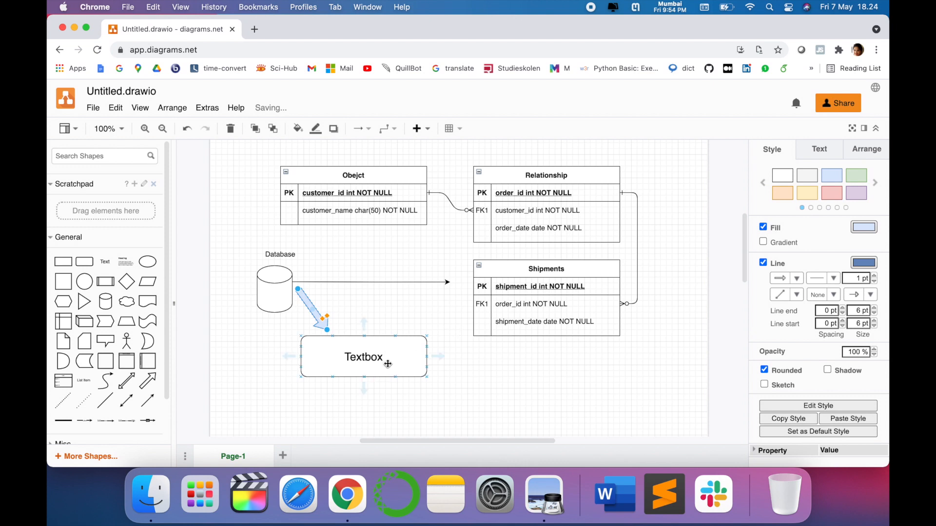
- Give the Textbox rectangle a pink fill from the Style swatches
click(863, 227)
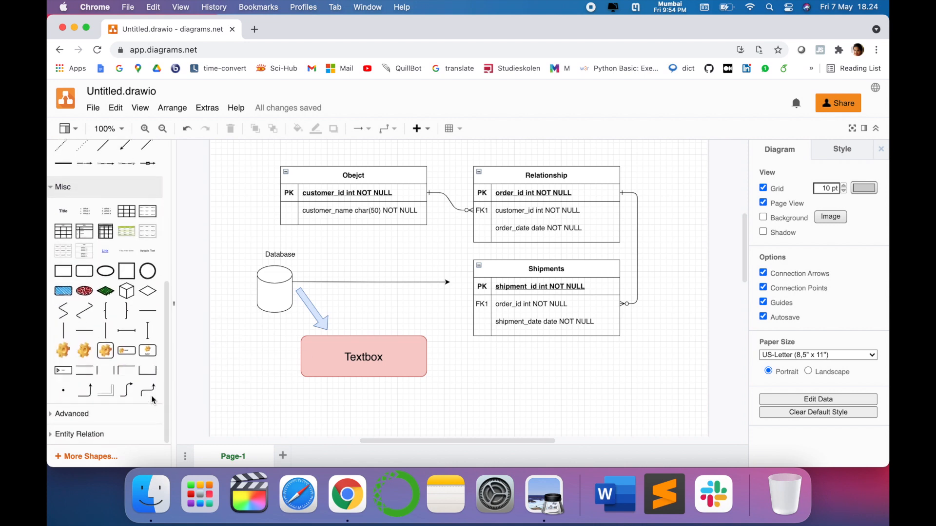
mouse_move(105, 291)
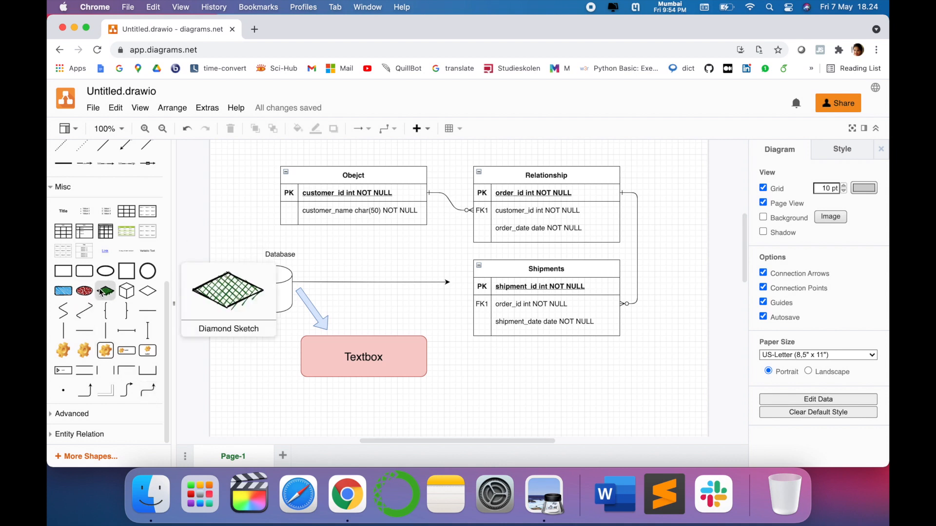
mouse_move(371, 341)
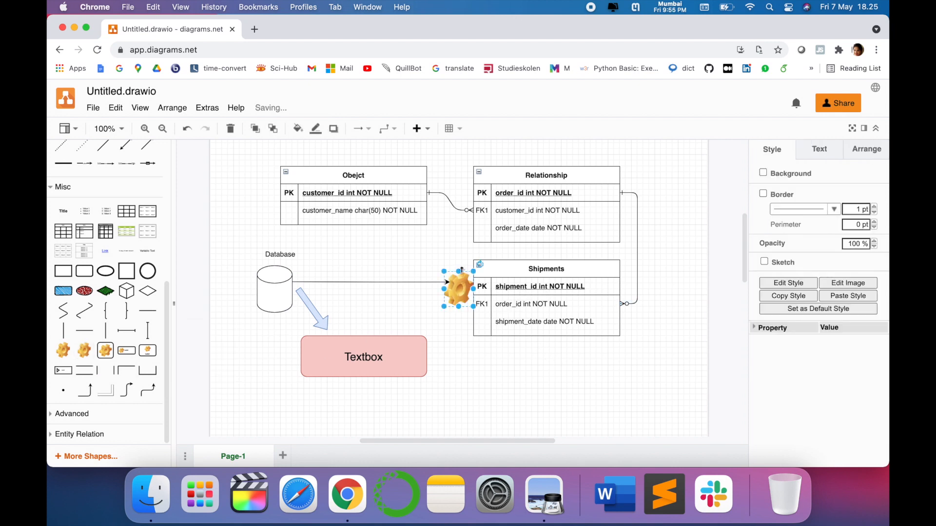
- Place a gear image left of the Textbox and a Vertical Tree Layout below Shipments
drag(459, 290, 259, 352)
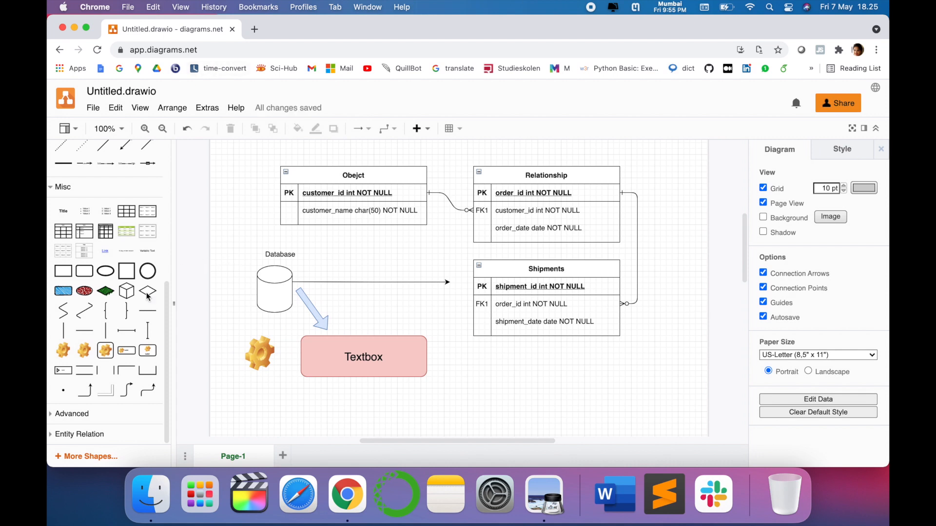
scroll(down, 3)
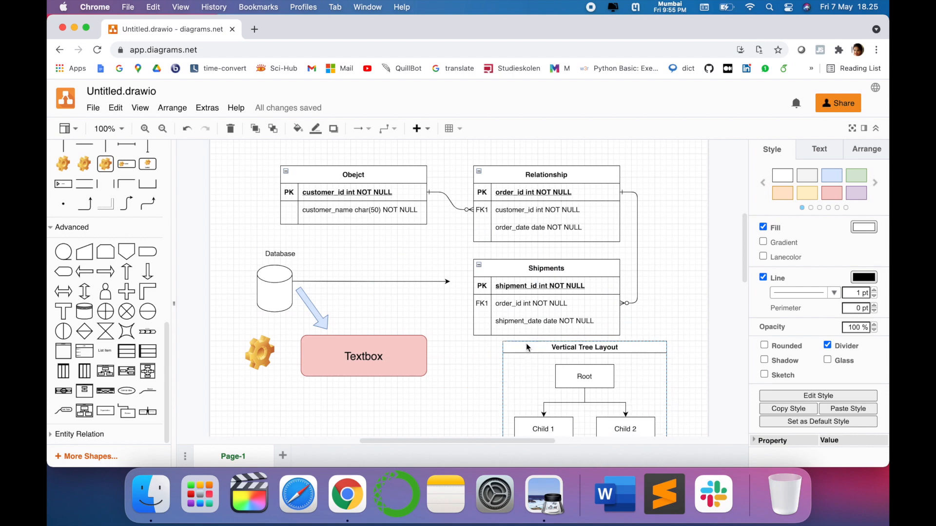
click(363, 357)
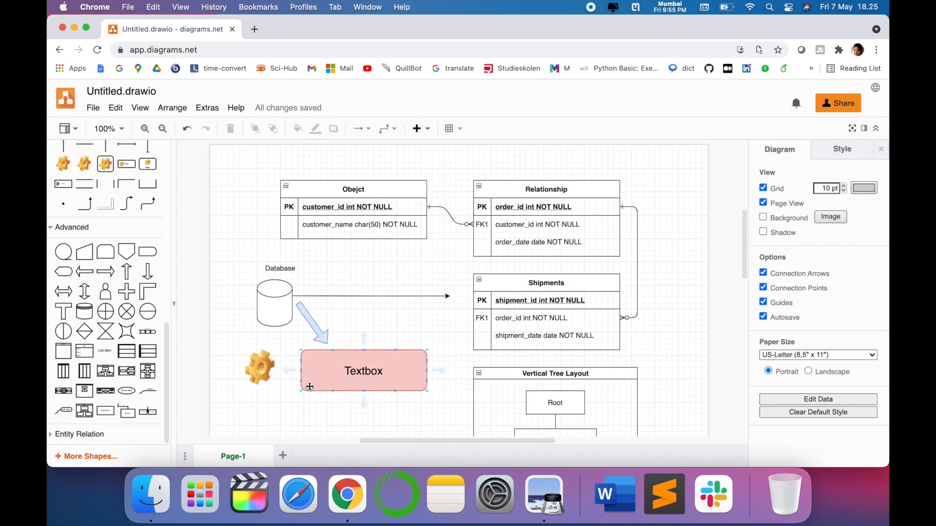
scroll(down, 3)
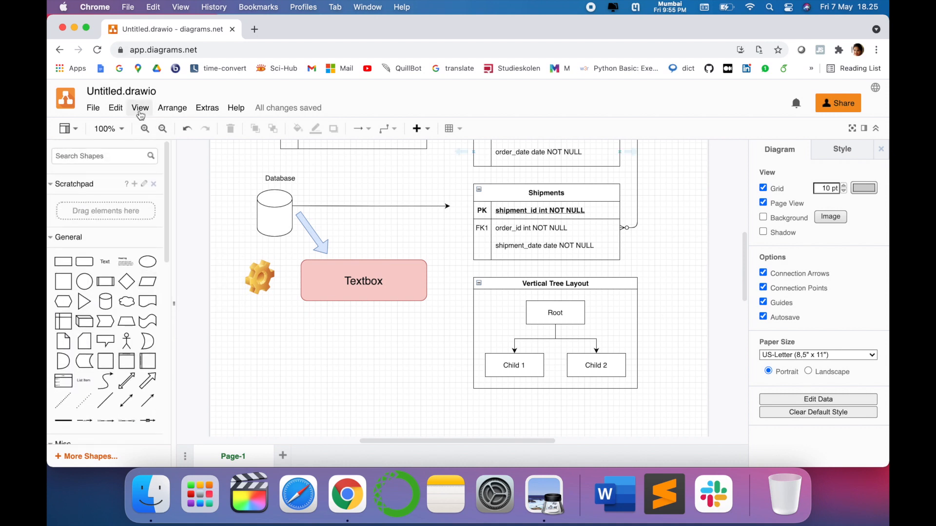
click(140, 108)
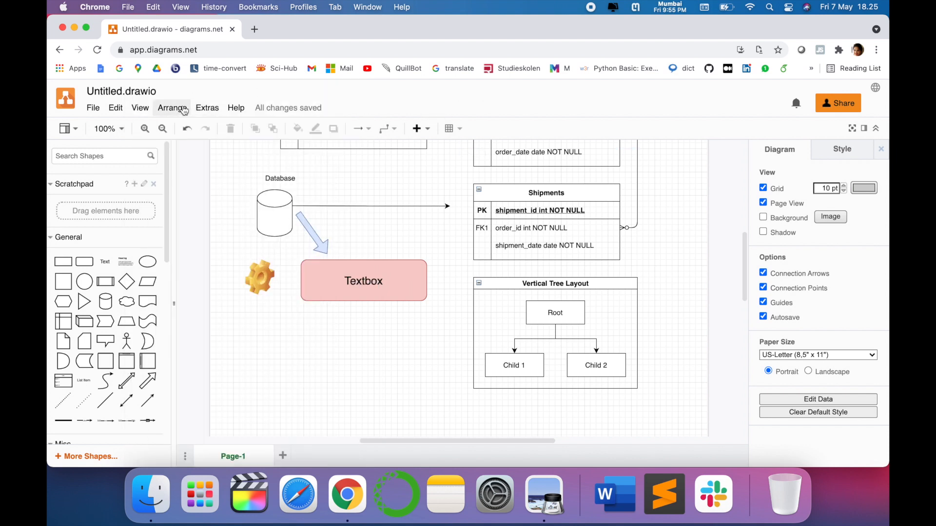
click(207, 107)
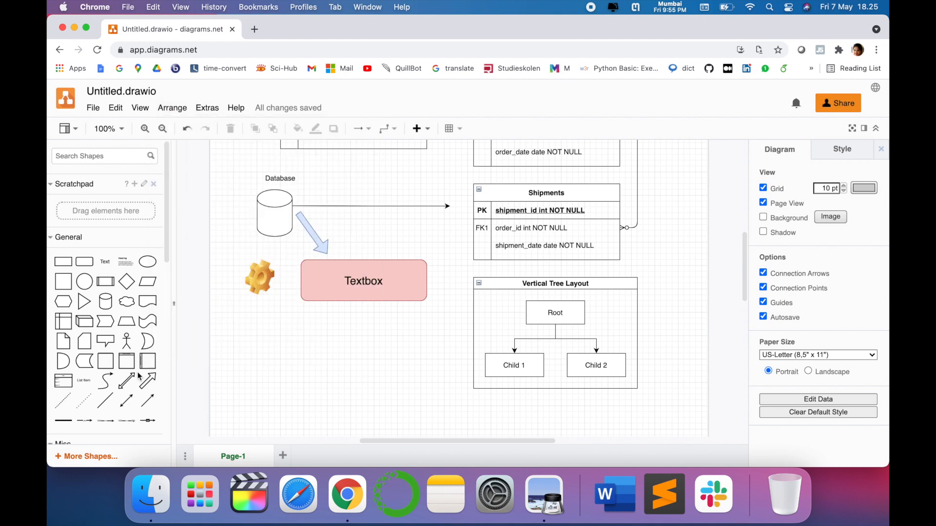
click(93, 108)
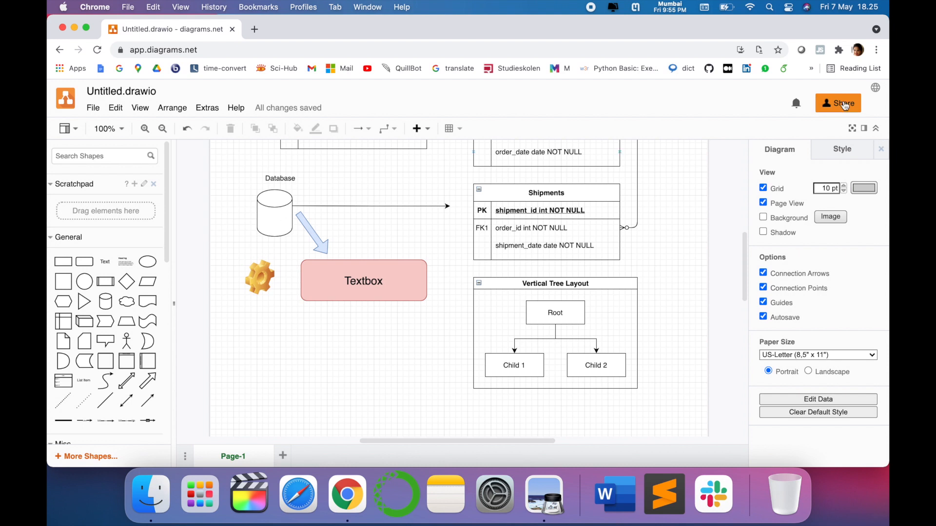
mouse_move(838, 103)
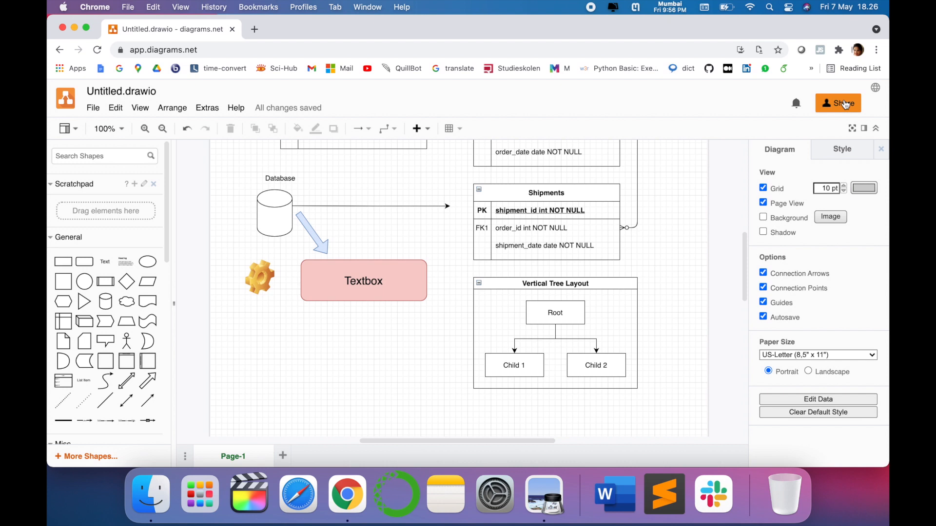
mouse_move(838, 102)
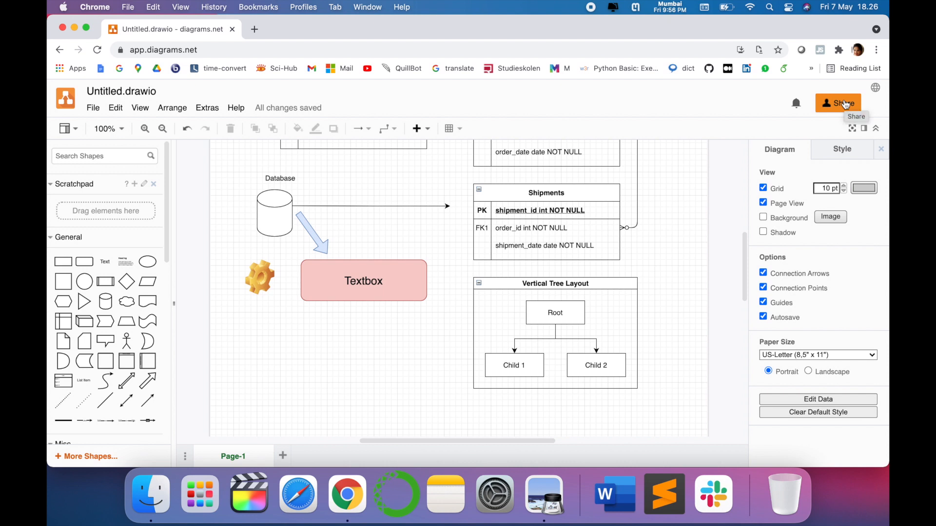
click(448, 129)
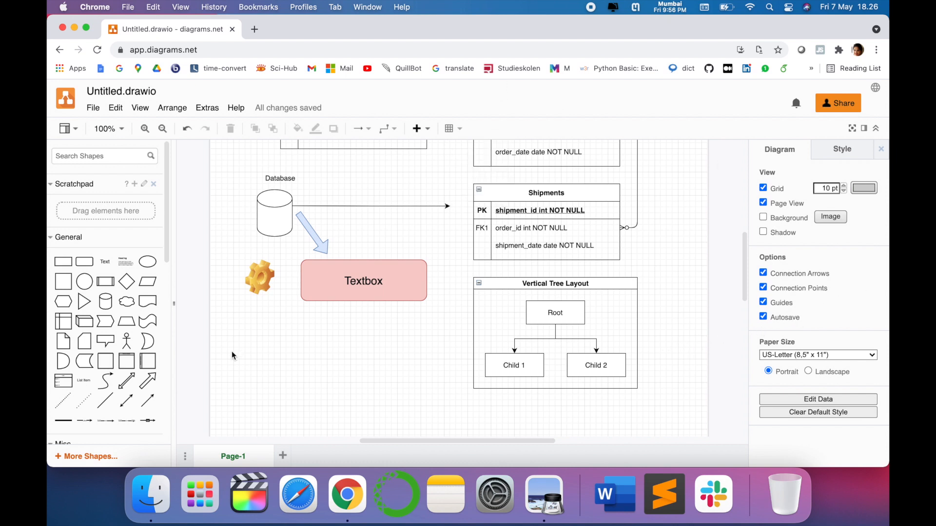
- Save the diagram as demo.drawio in Documents
click(92, 108)
text(demo.drawio)
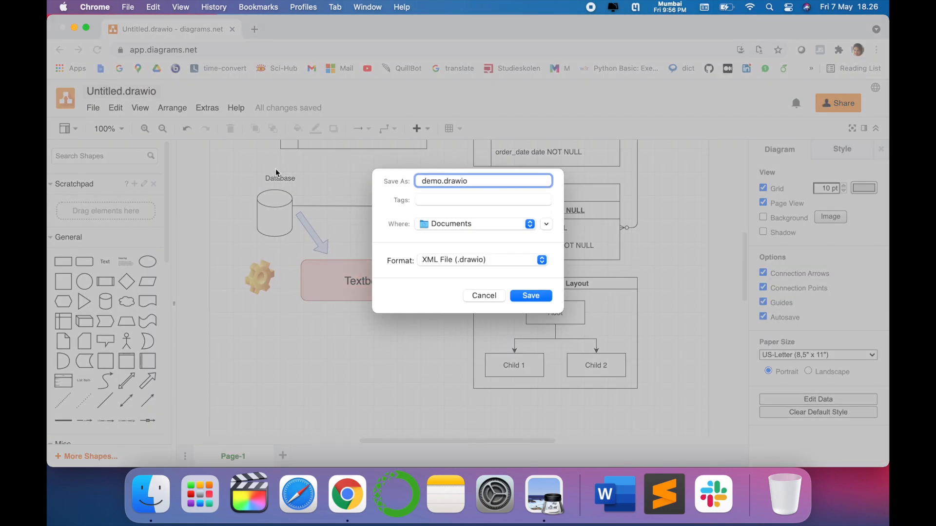
click(529, 295)
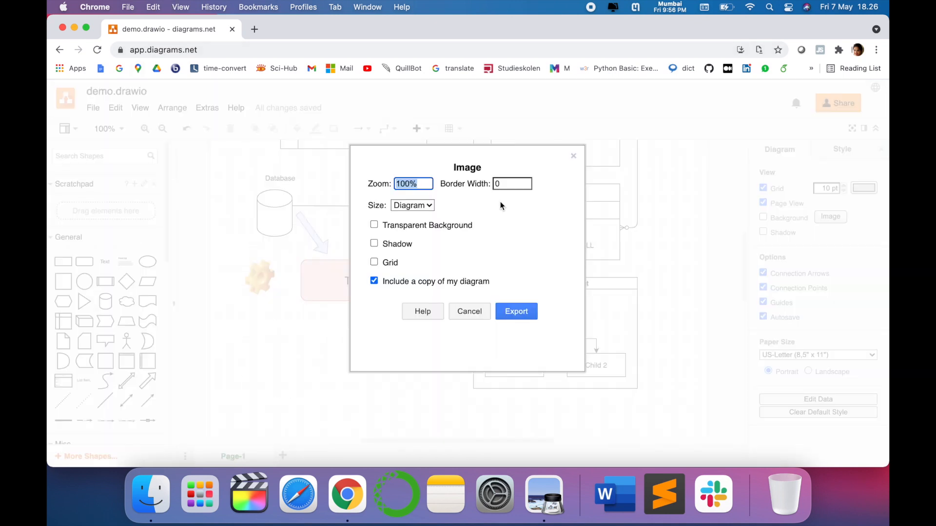
- Export the diagram as PNG with Border Width 10, producing demo.png
click(512, 183)
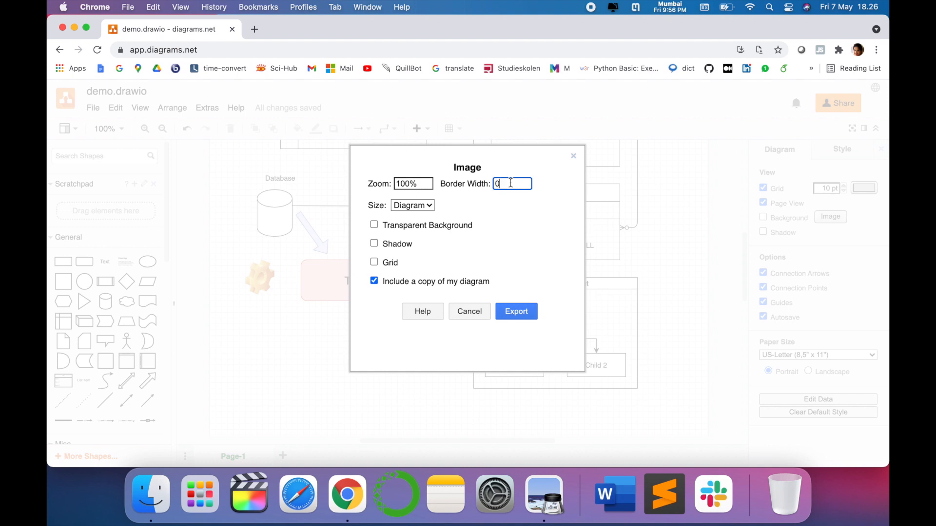
text(10)
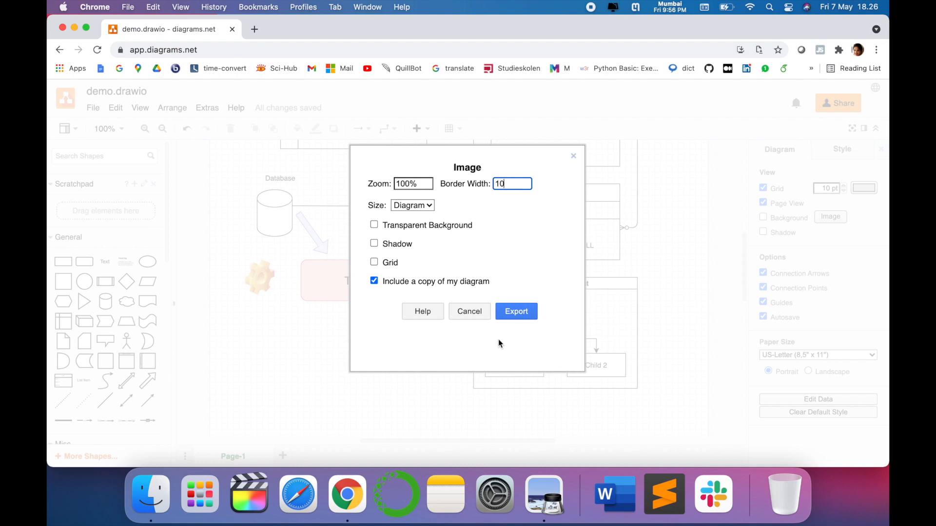
mouse_move(419, 238)
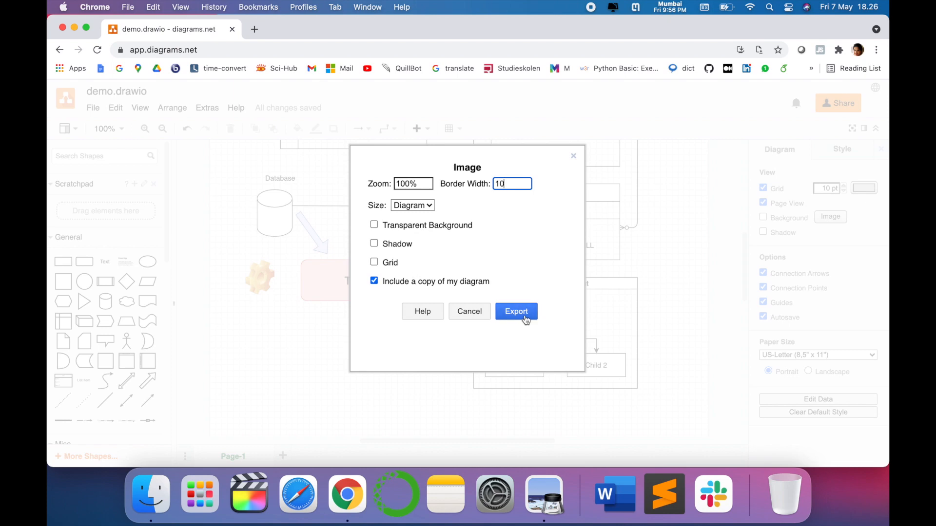
click(515, 311)
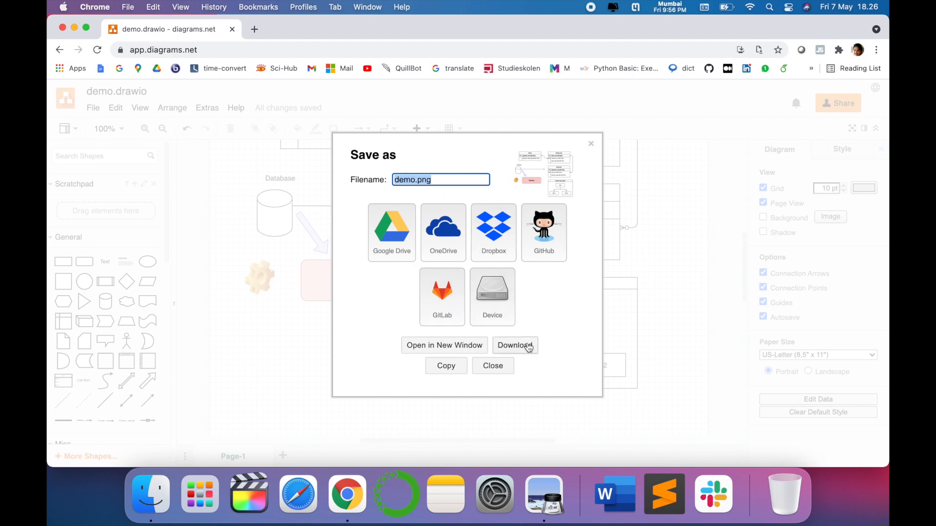
- Download demo.png, view the exported diagram in Preview and return to diagrams.net
click(514, 345)
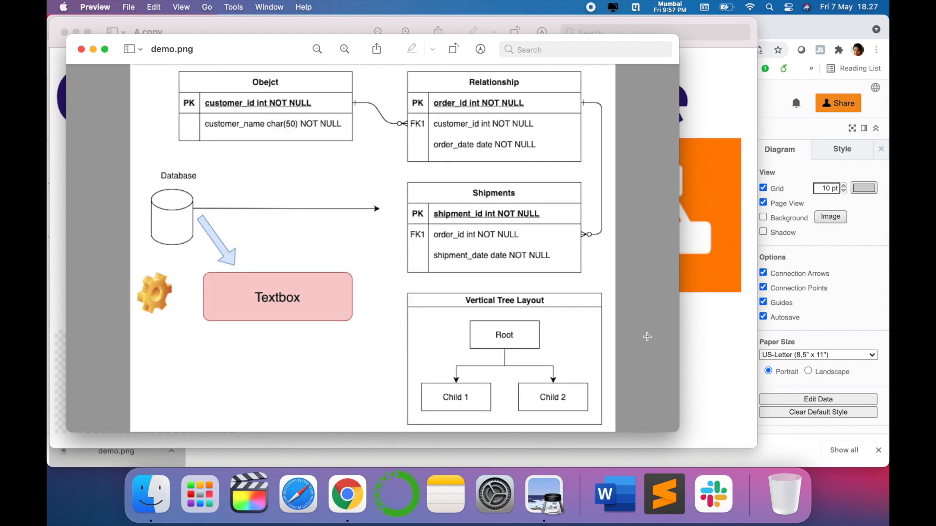
mouse_move(608, 347)
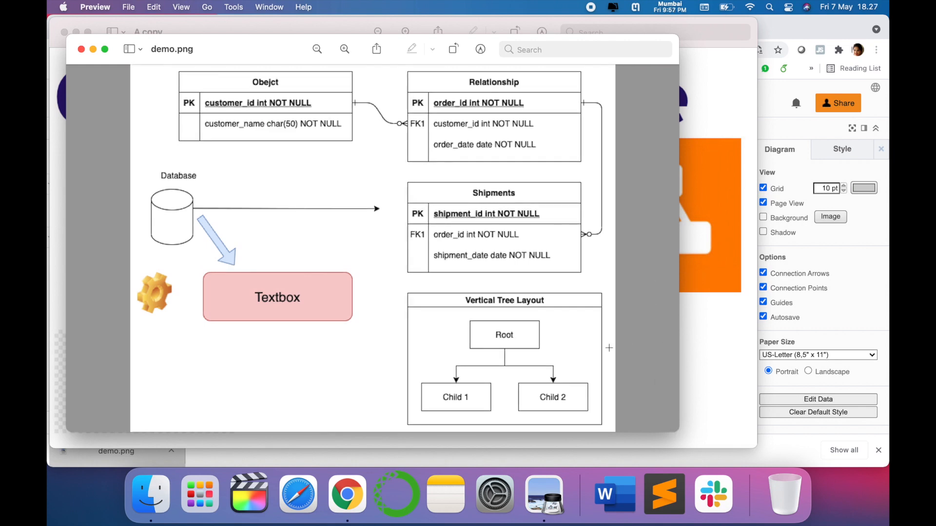
click(346, 495)
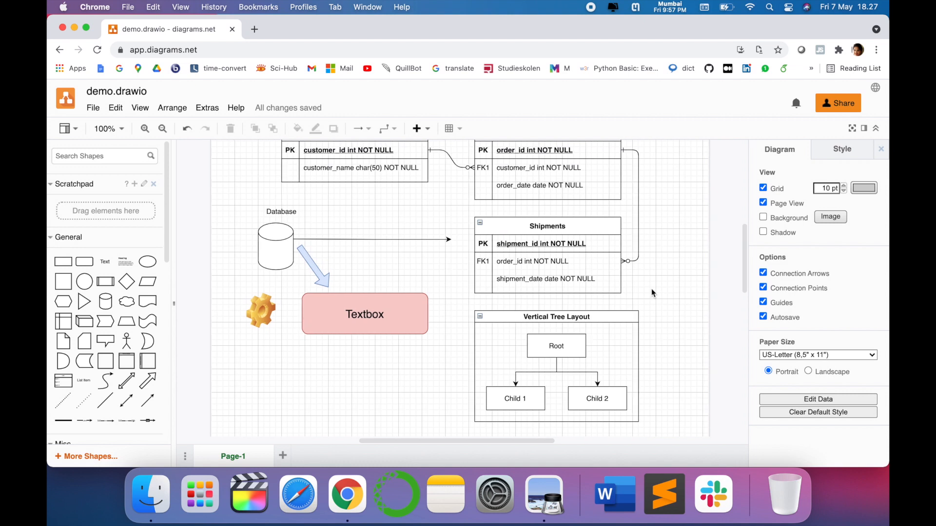
- Show the Style gallery of colour themes for shapes and connectors in the Format panel
click(93, 108)
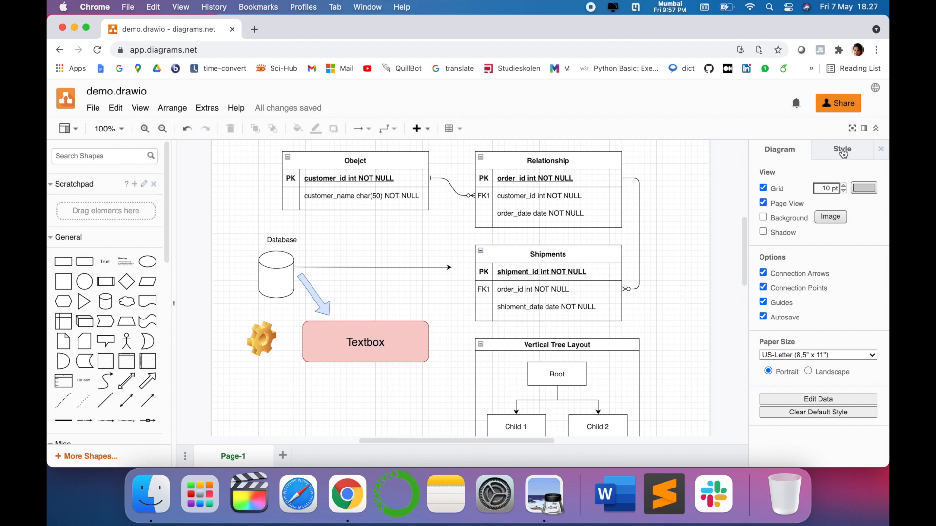
click(841, 149)
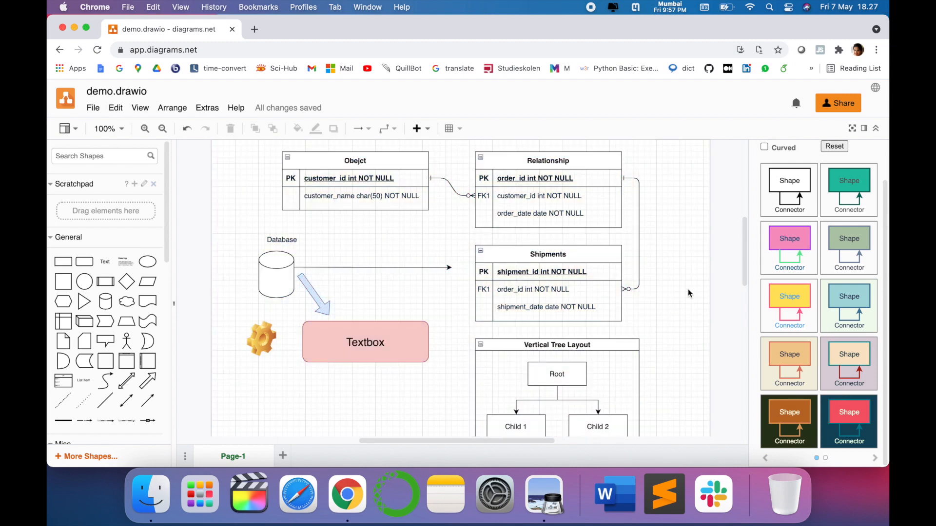
scroll(down, 3)
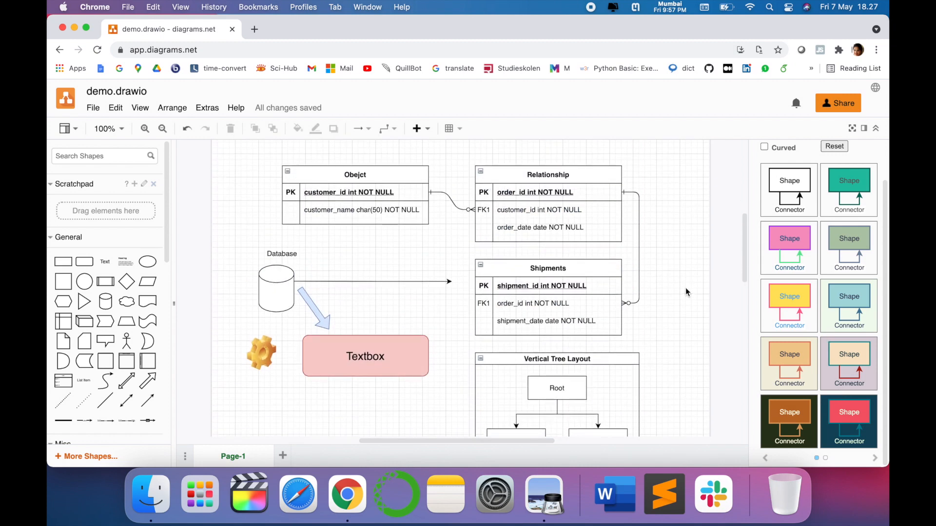
mouse_move(675, 275)
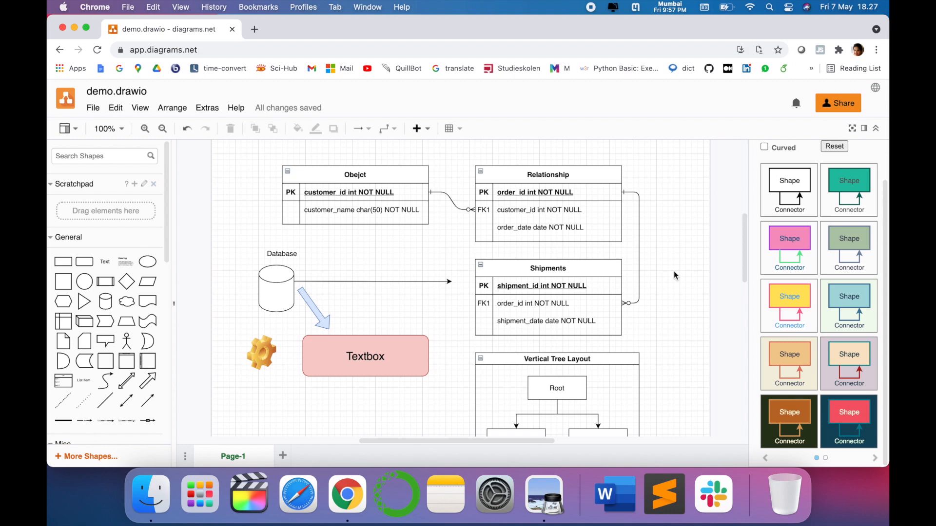